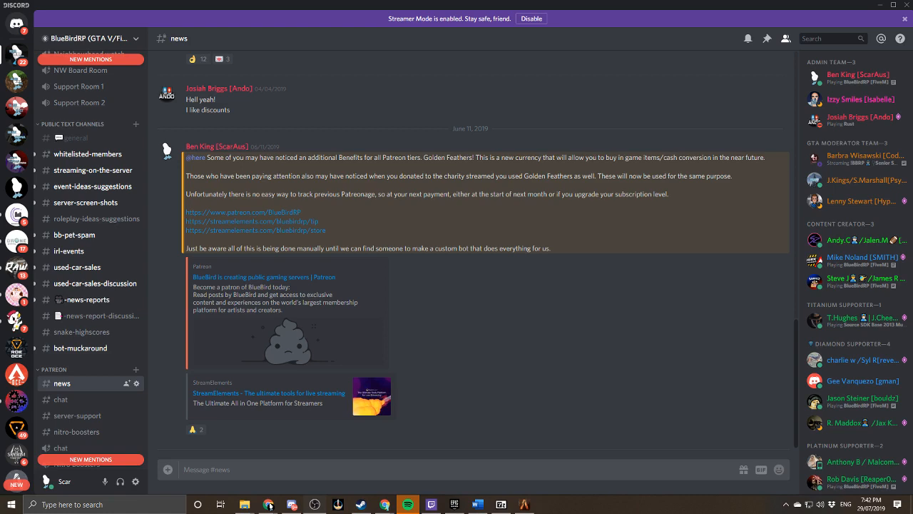
mouse_move(866, 301)
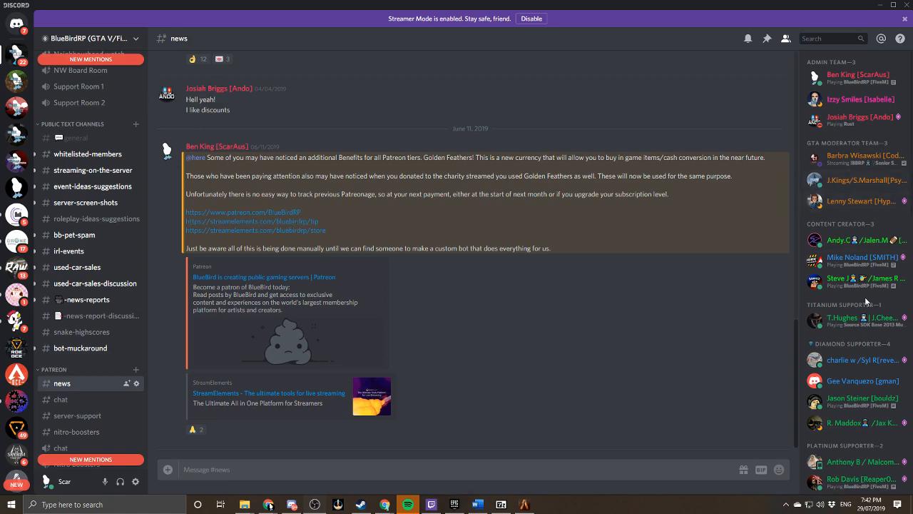
Open Change Nickname from your own entry in the BlueBirdRP member list
scroll(down, 3)
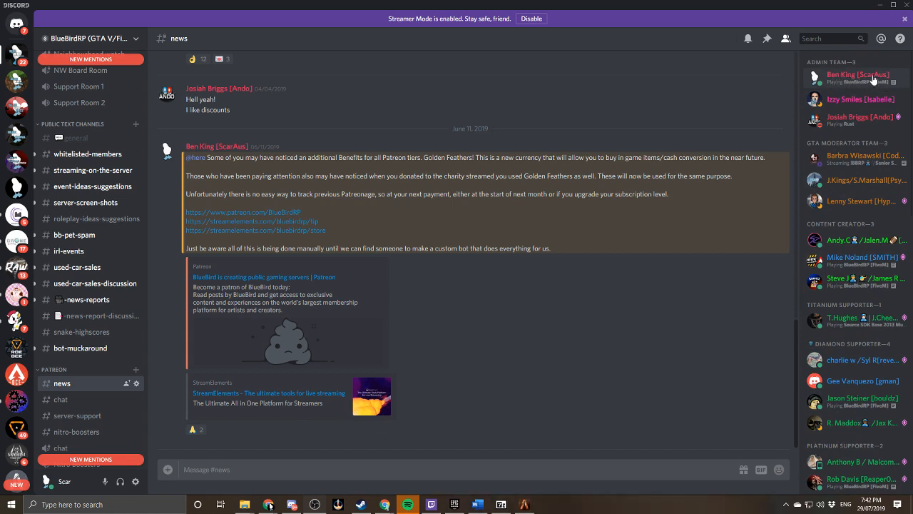
mouse_move(864, 120)
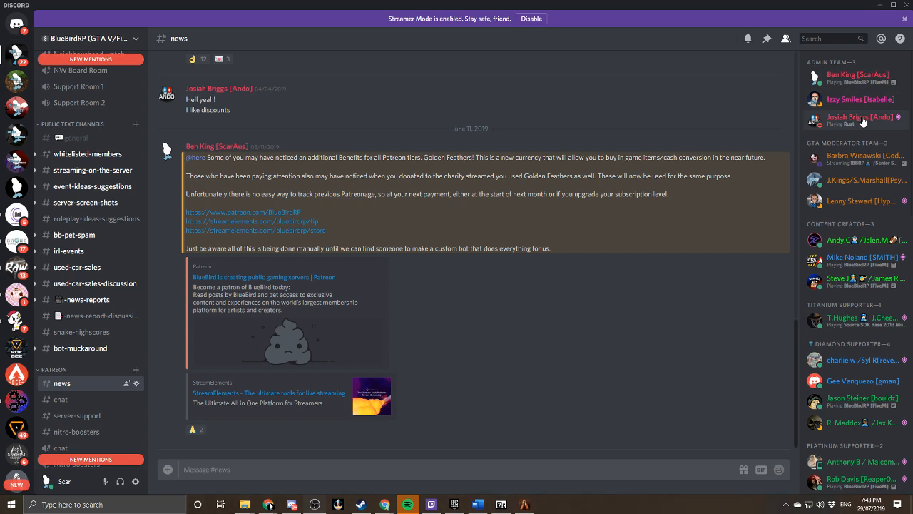
mouse_move(861, 120)
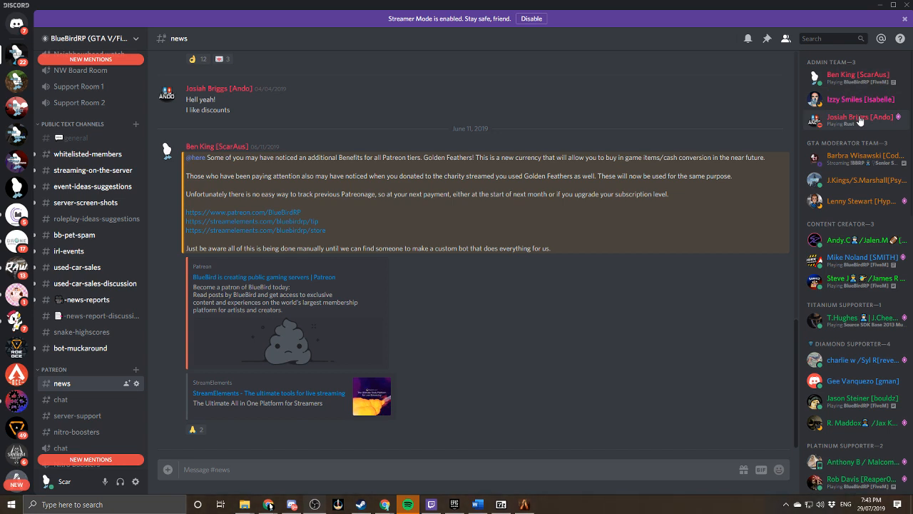
mouse_move(568, 133)
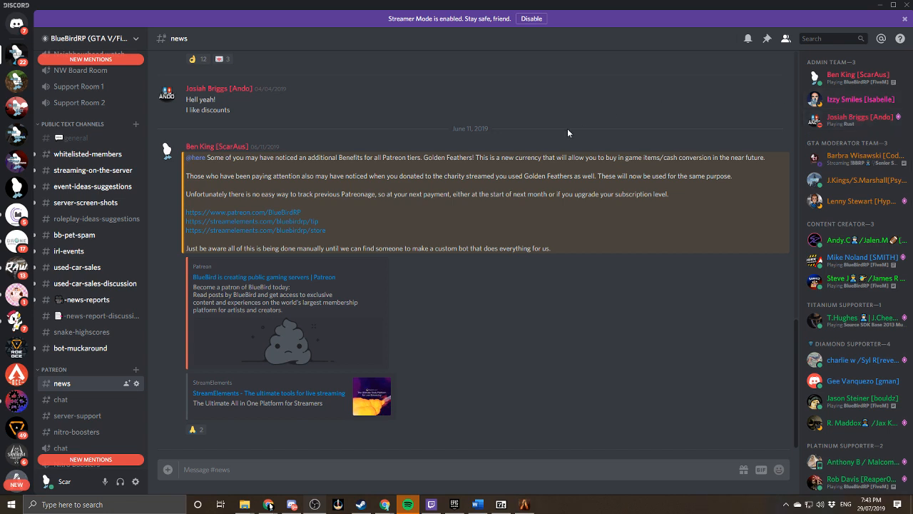
mouse_move(500, 155)
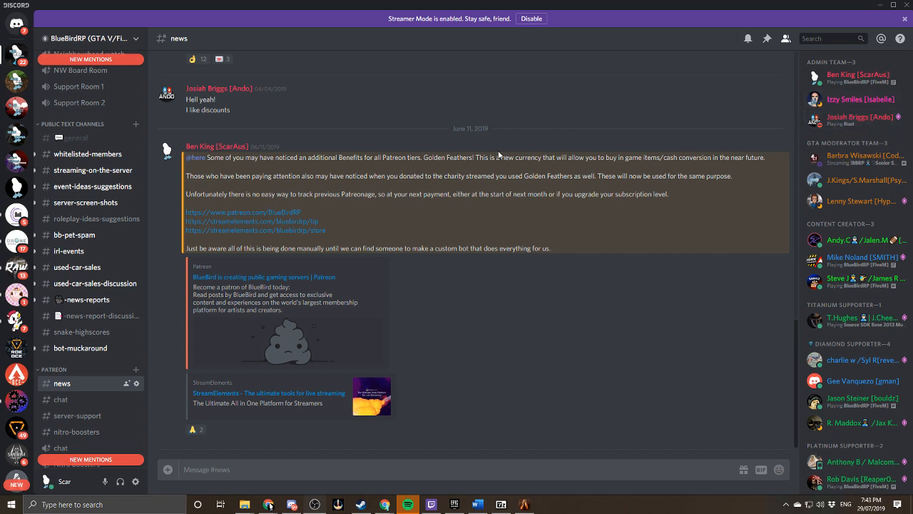
mouse_move(691, 134)
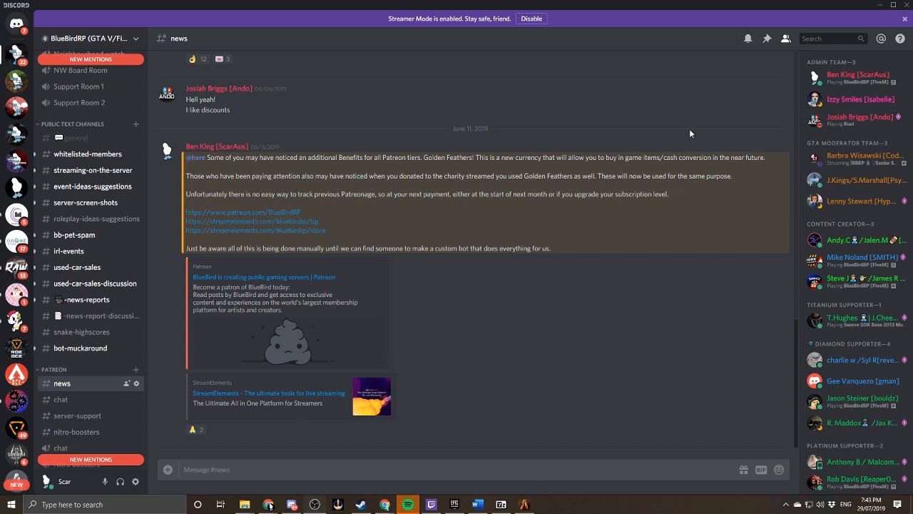
mouse_move(842, 93)
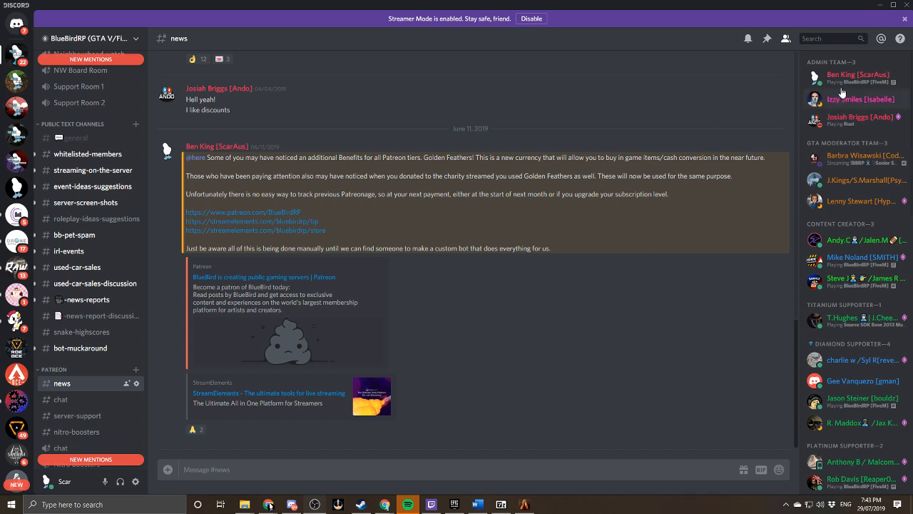
mouse_move(846, 84)
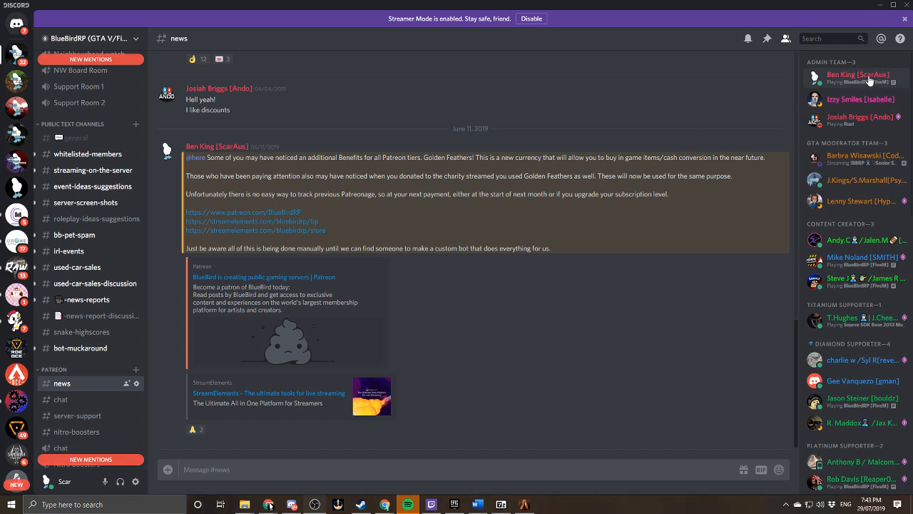
right_click(858, 75)
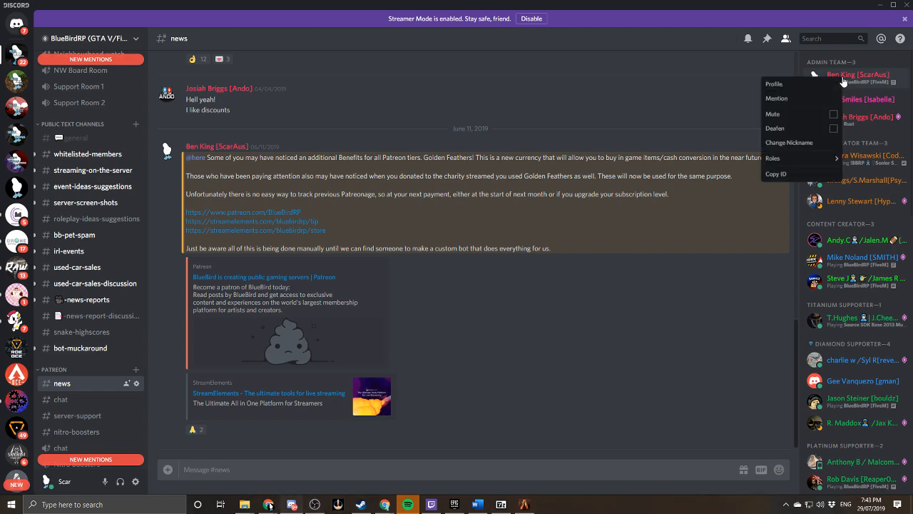
mouse_move(850, 122)
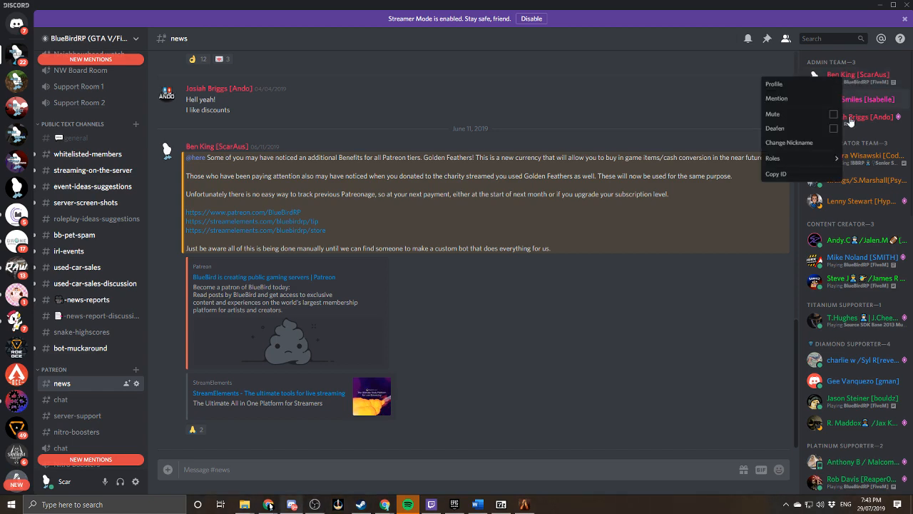
click(789, 142)
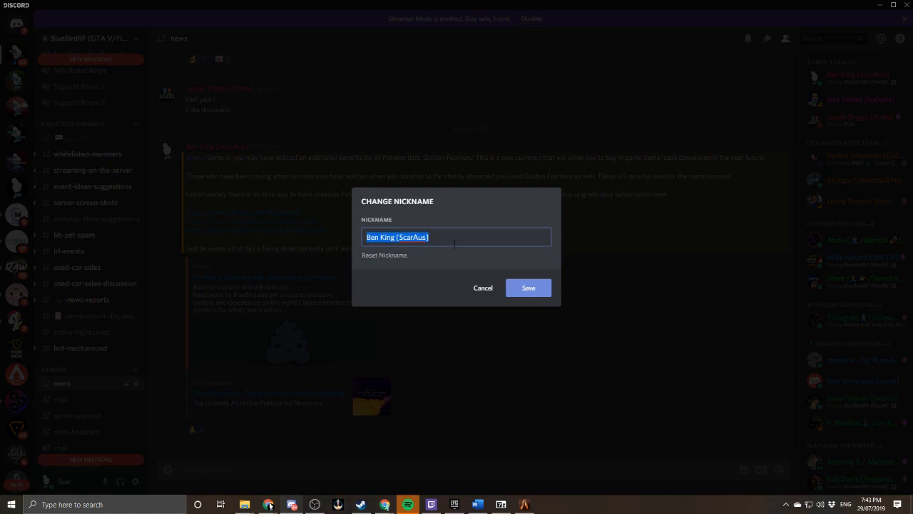
click(397, 237)
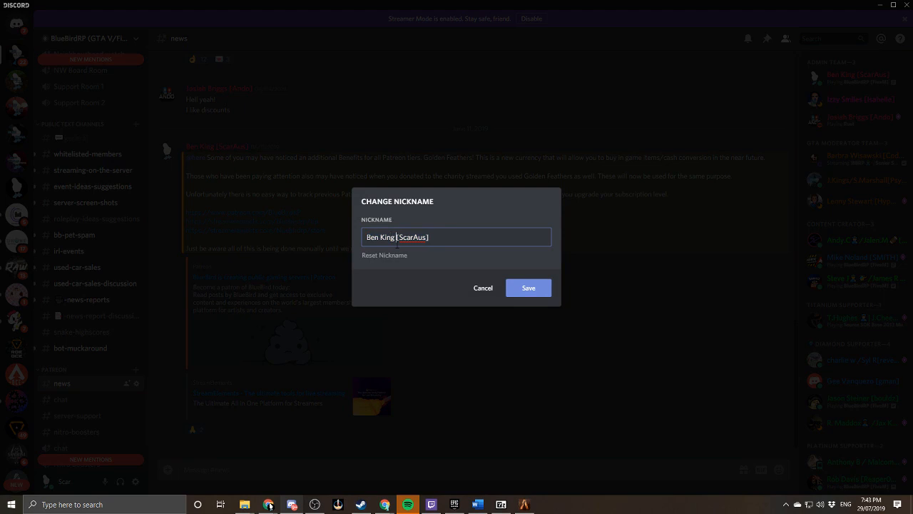
text(ScarAus)
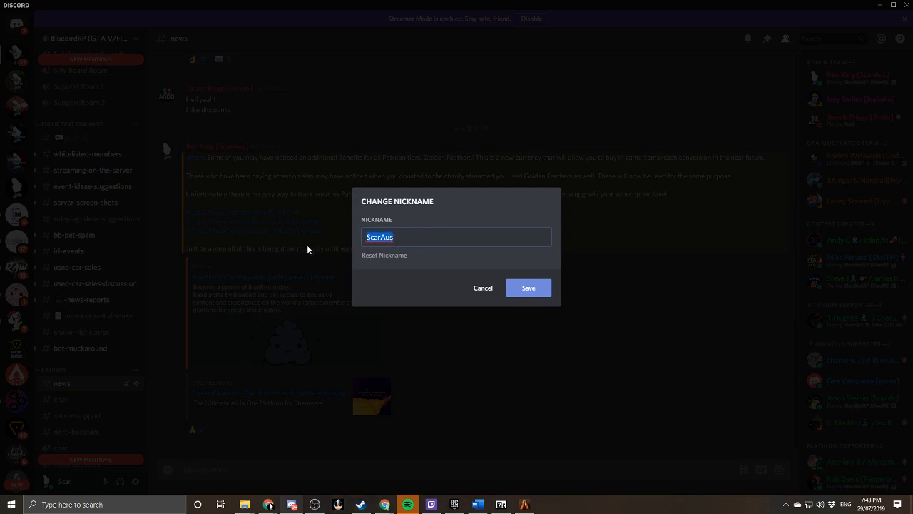
mouse_move(412, 304)
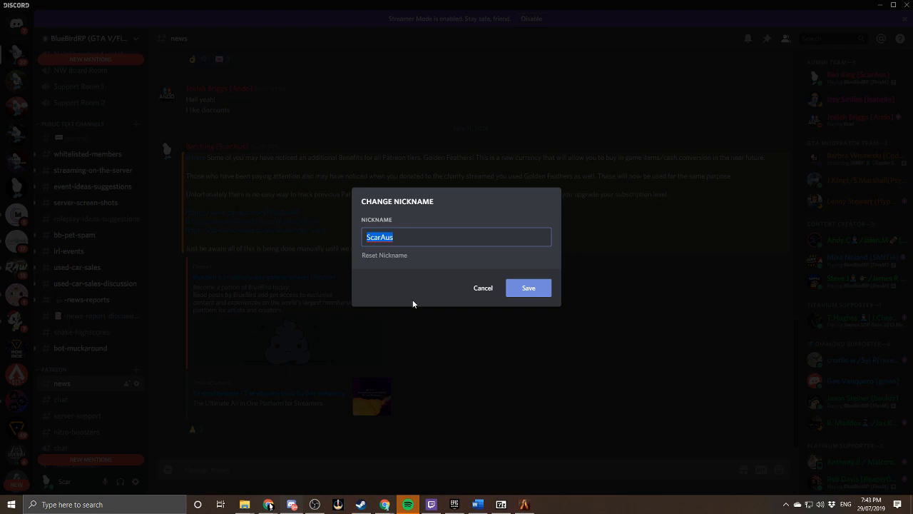
text(Oliver Spencer [)
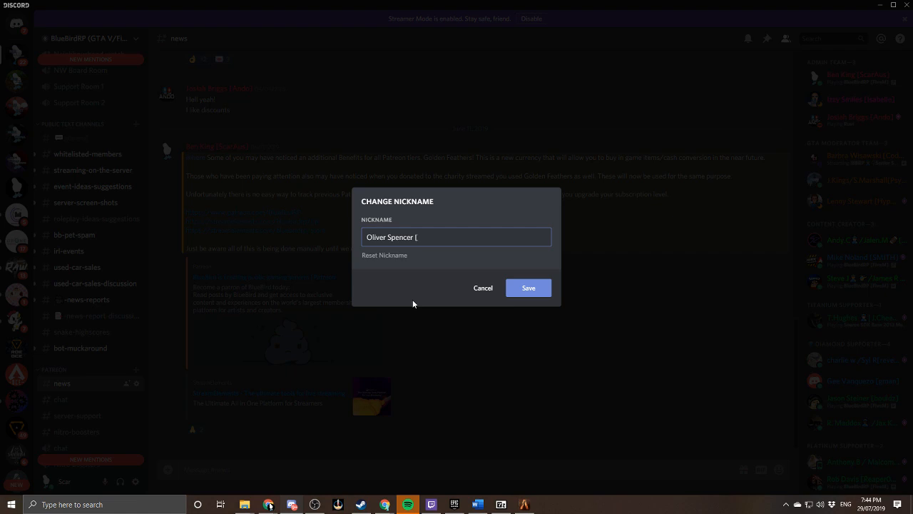
text(ScarAus)
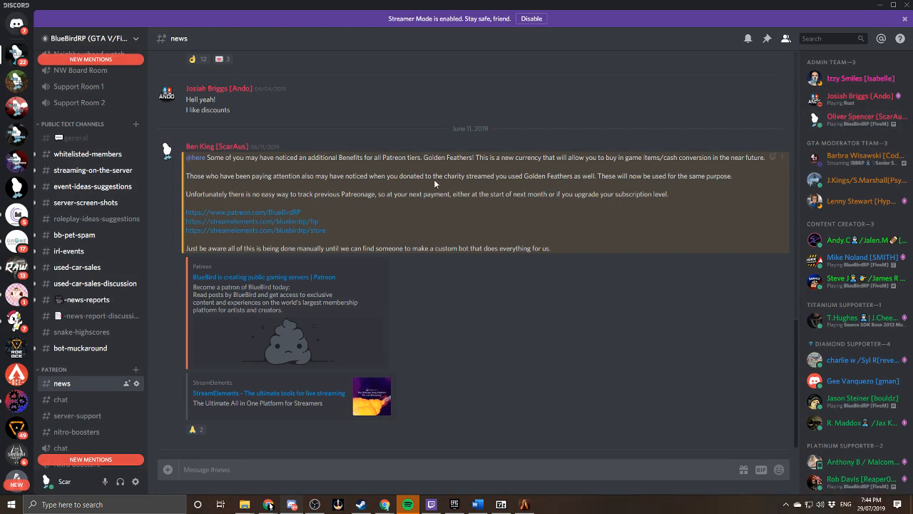
mouse_move(204, 136)
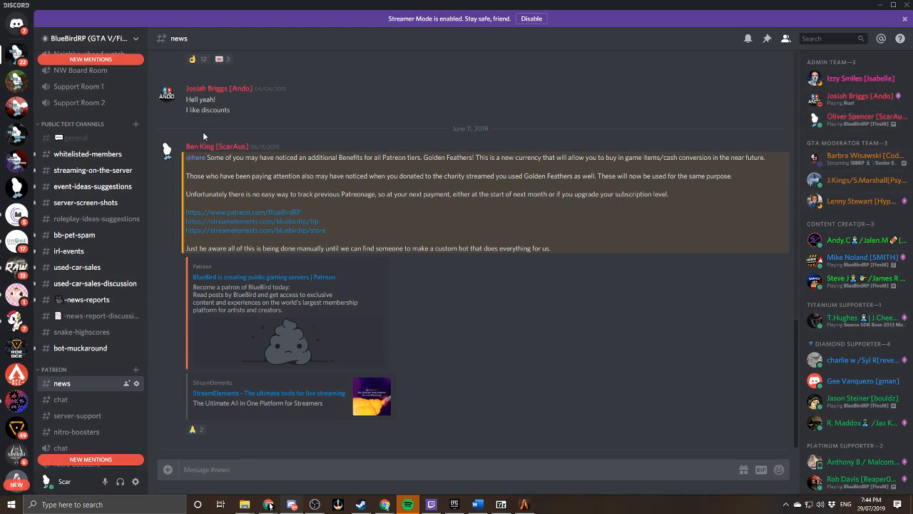
right_click(217, 146)
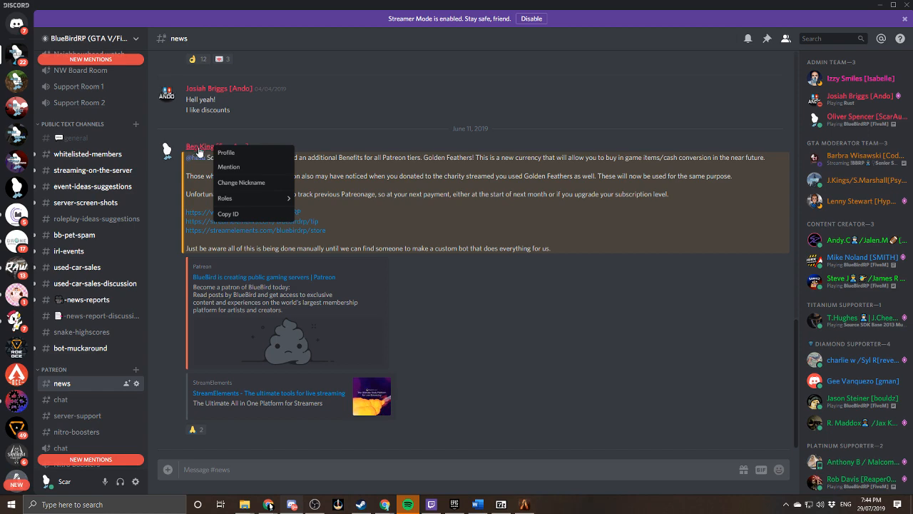
mouse_move(241, 182)
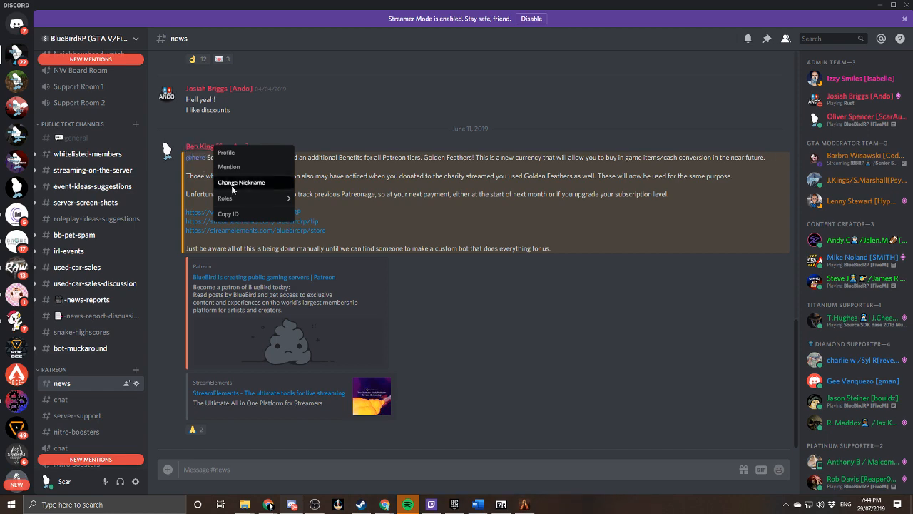
click(241, 182)
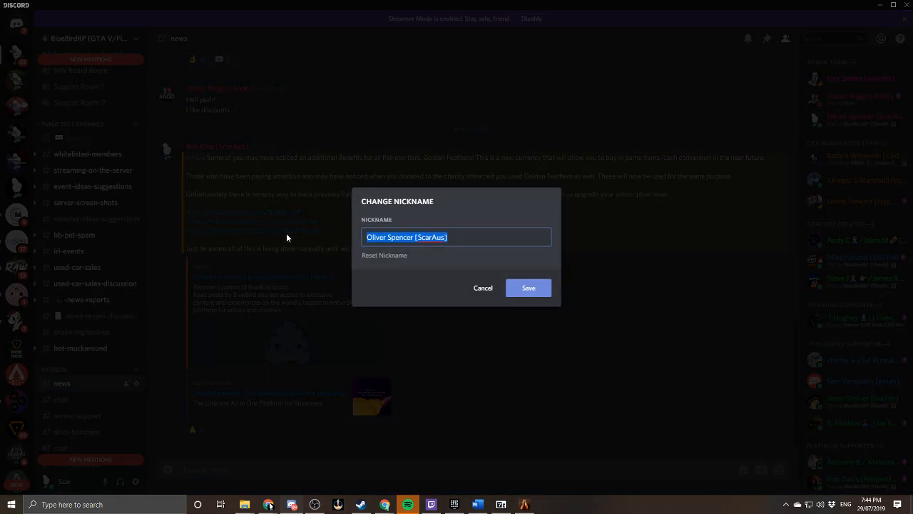
click(483, 288)
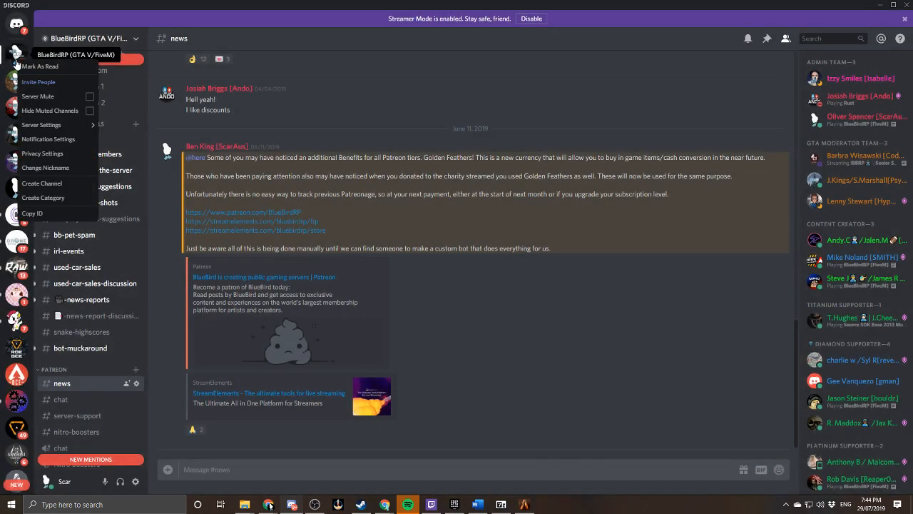
mouse_move(45, 167)
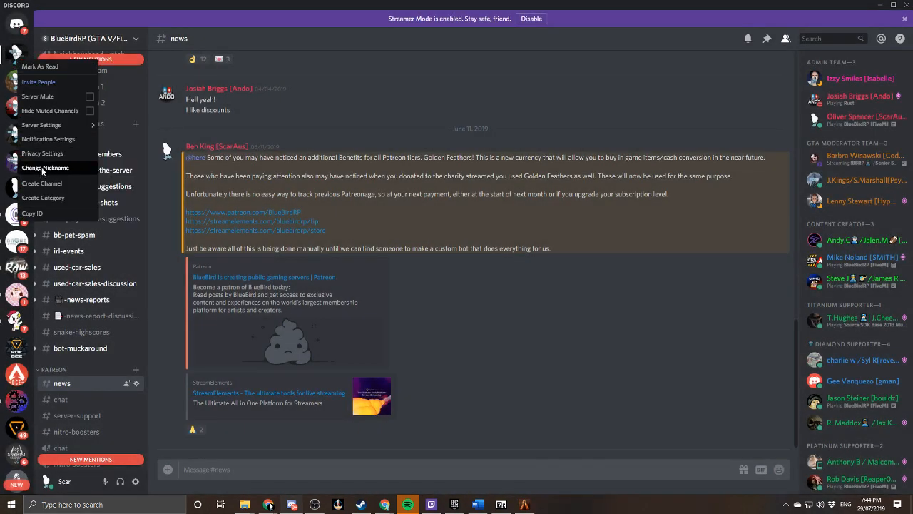
Restore the server nickname to 'Ben King [ScarAus]' by adding King after Ben
click(45, 167)
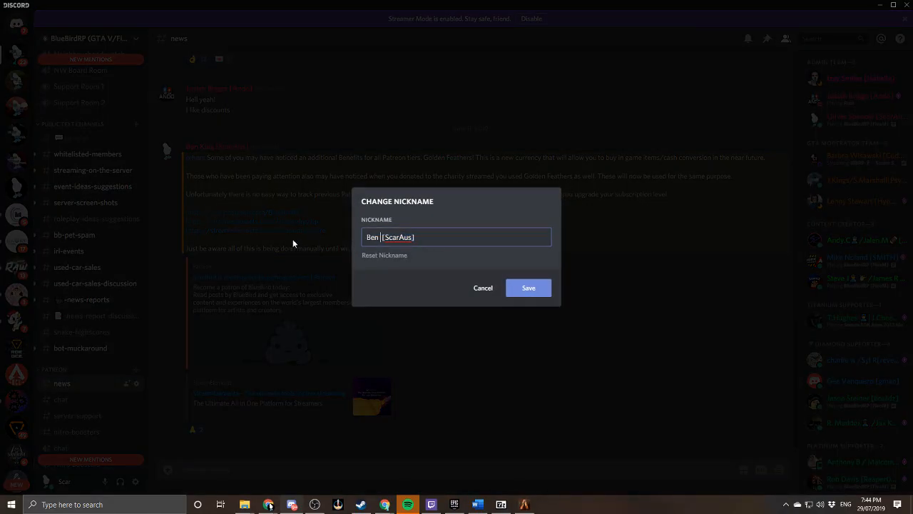
text(King)
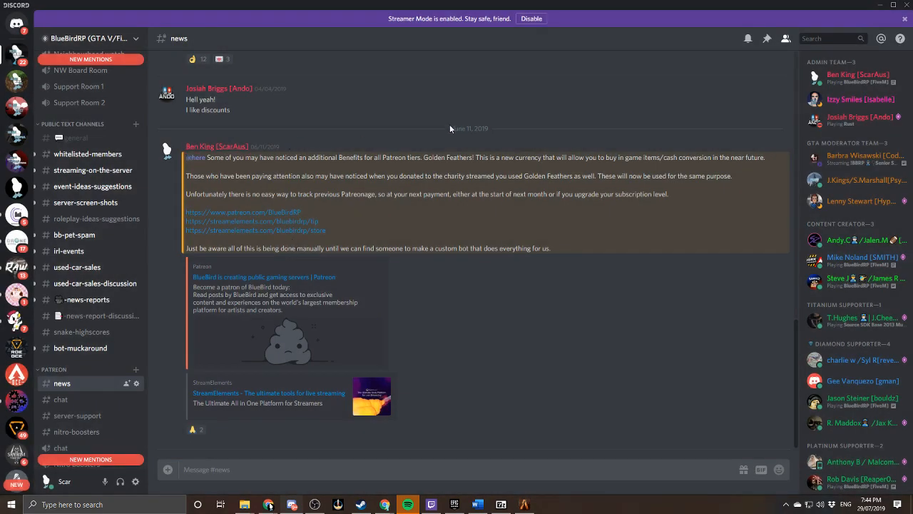
mouse_move(392, 124)
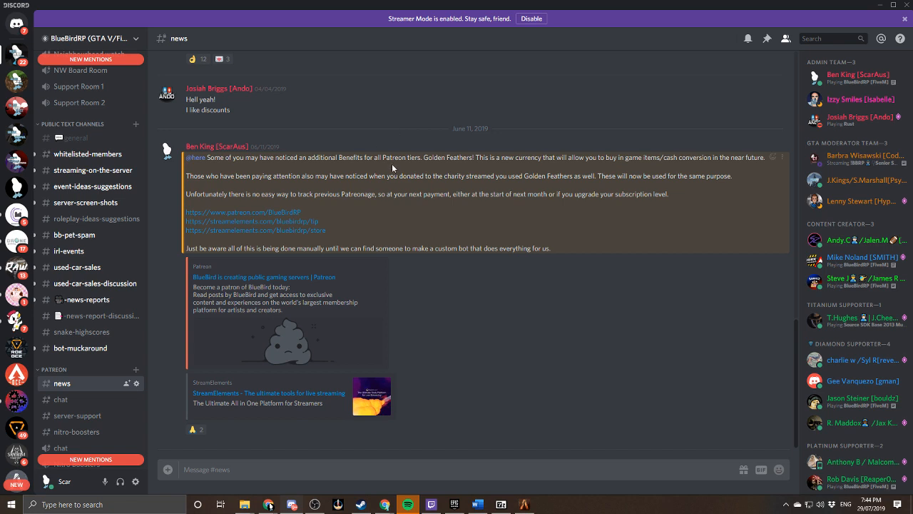
mouse_move(77, 267)
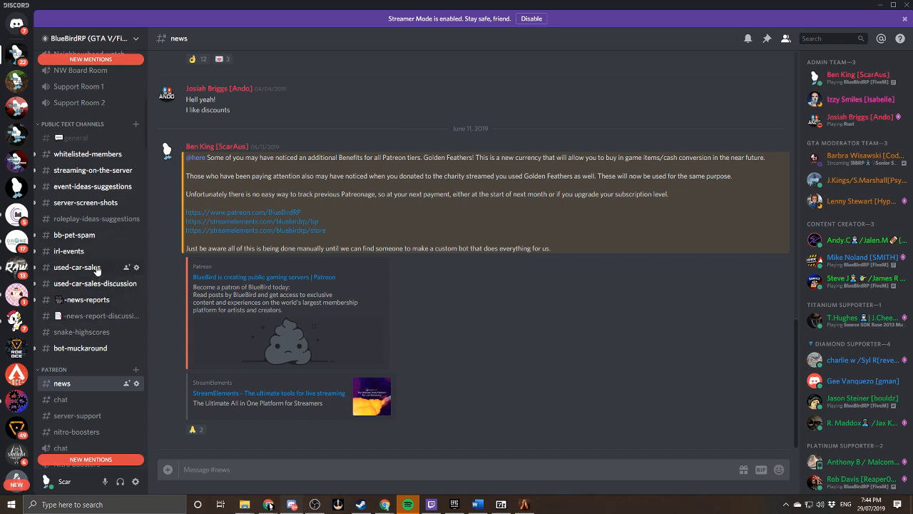
mouse_move(457, 166)
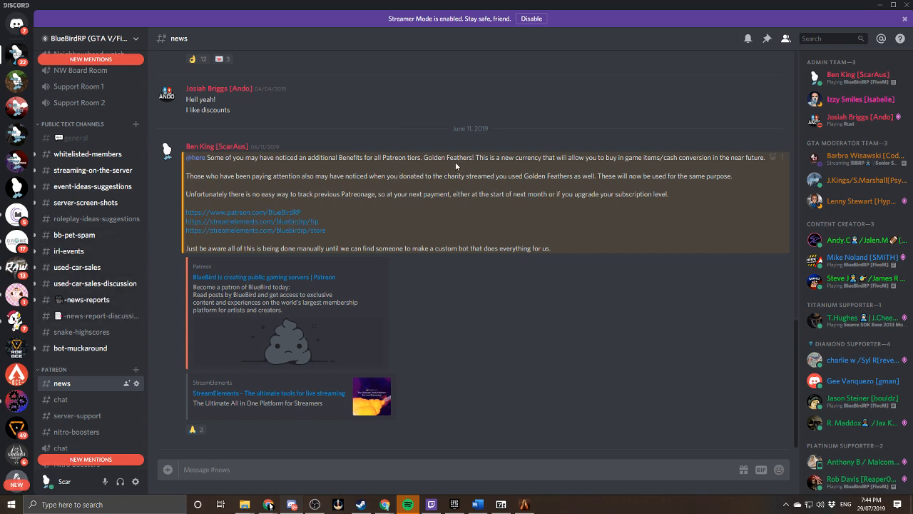
mouse_move(524, 153)
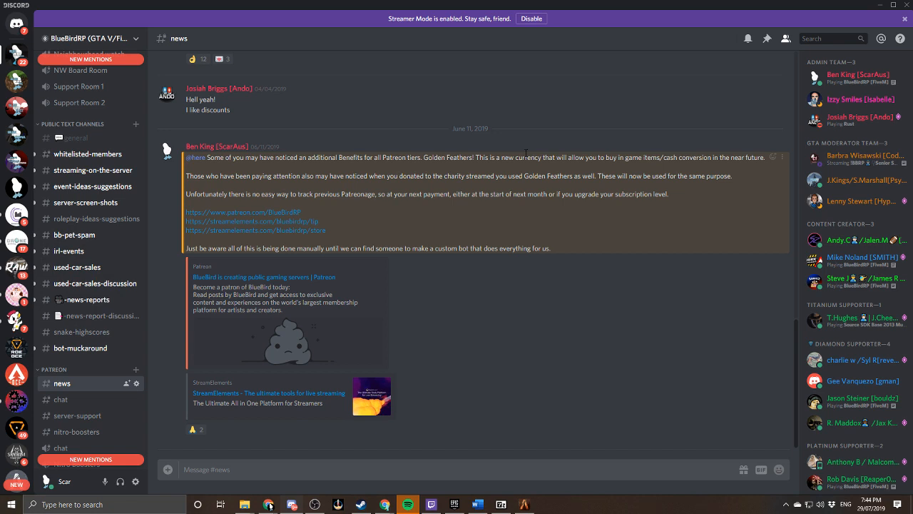
mouse_move(476, 189)
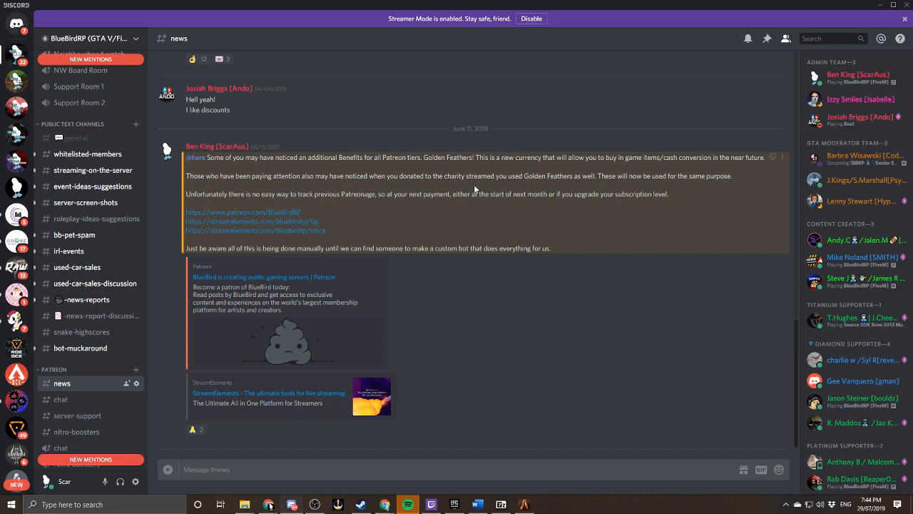